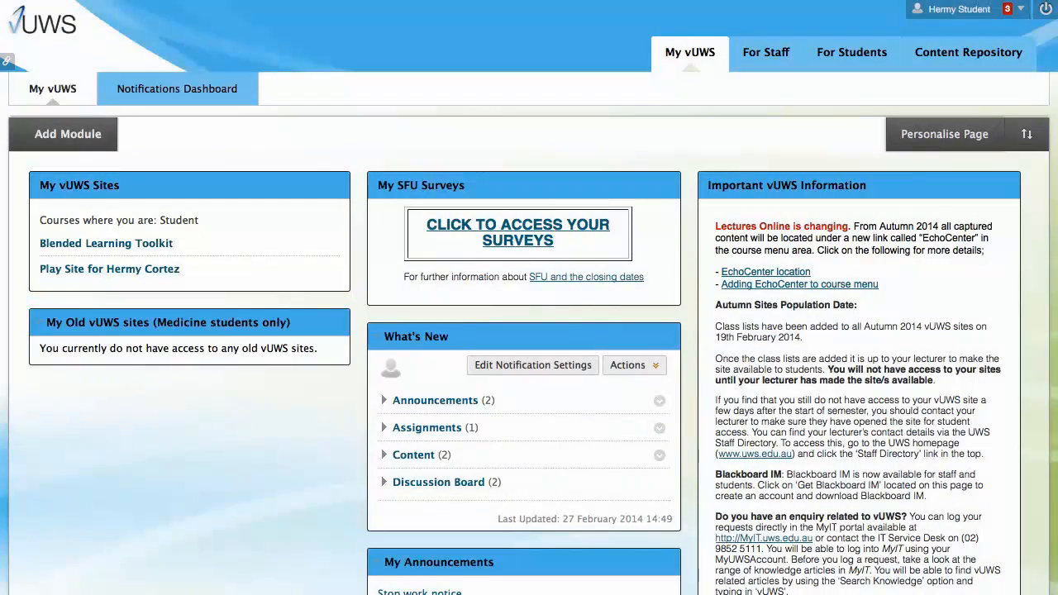
# Enter the Play Site course from My vUWS Sites, landing on its homepage with announcements.
pyautogui.click(109, 268)
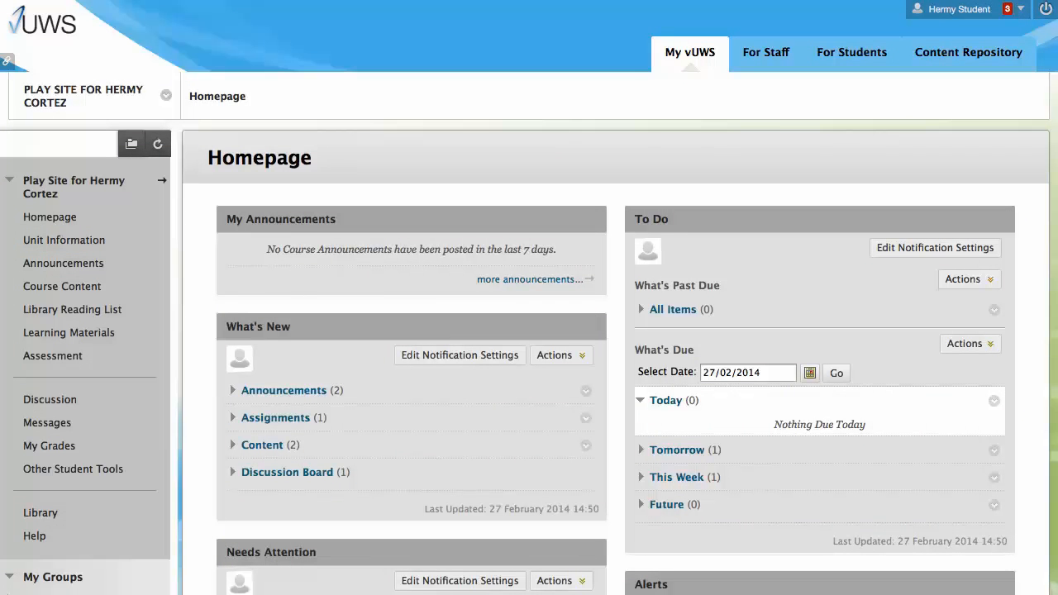
# Reach the Library Reading List page listing the UWS Library reading list resource.
pyautogui.click(61, 286)
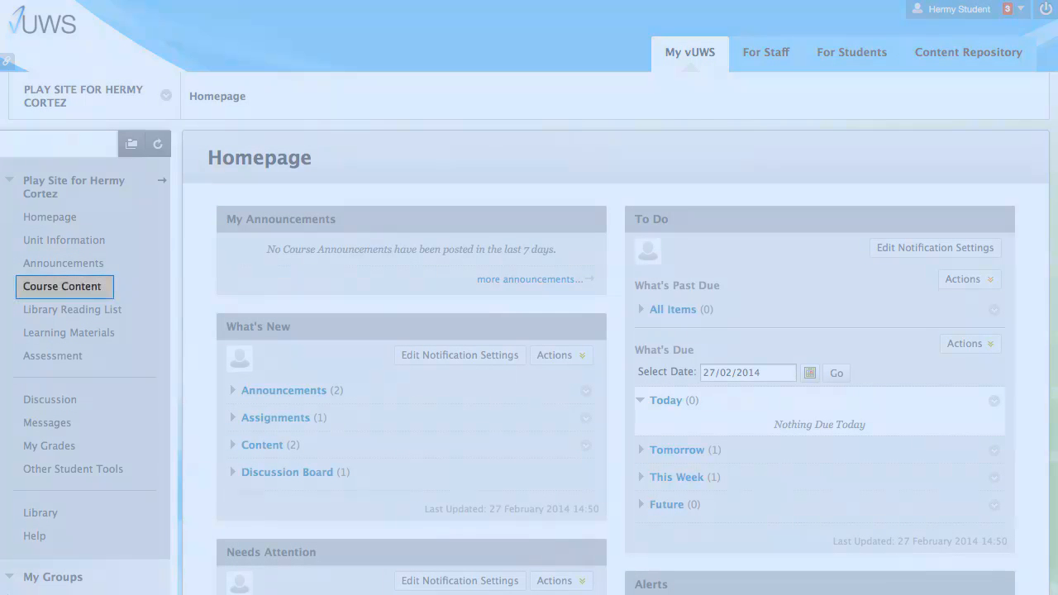
pyautogui.click(70, 332)
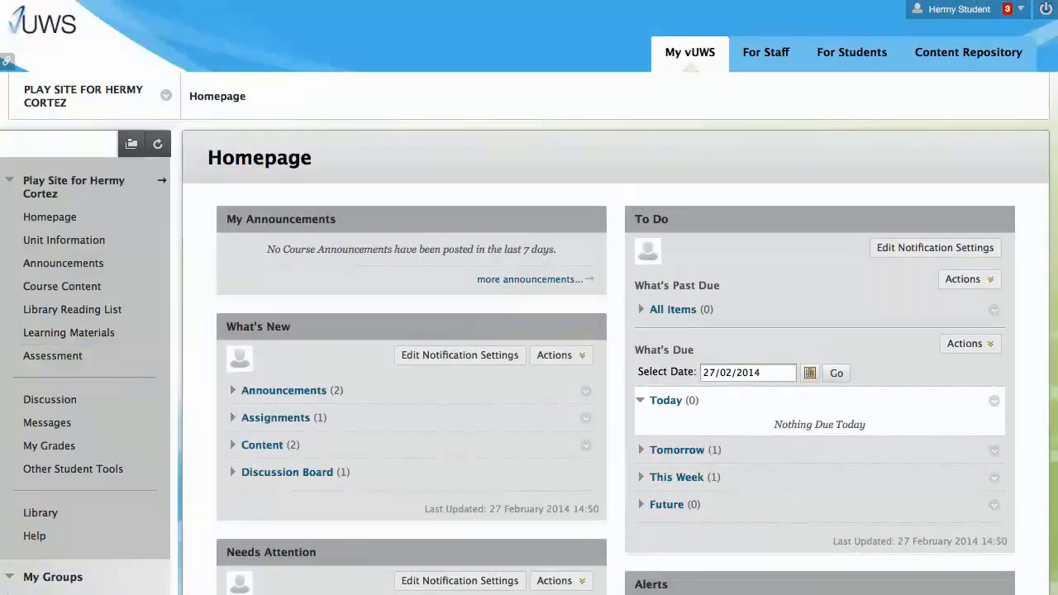
pyautogui.click(72, 310)
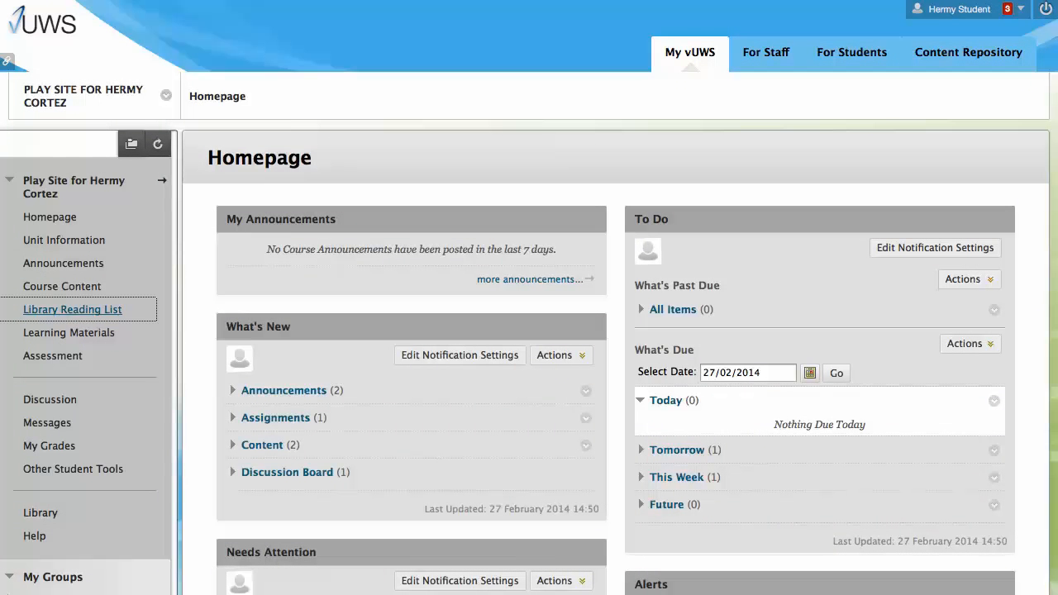
pyautogui.click(73, 309)
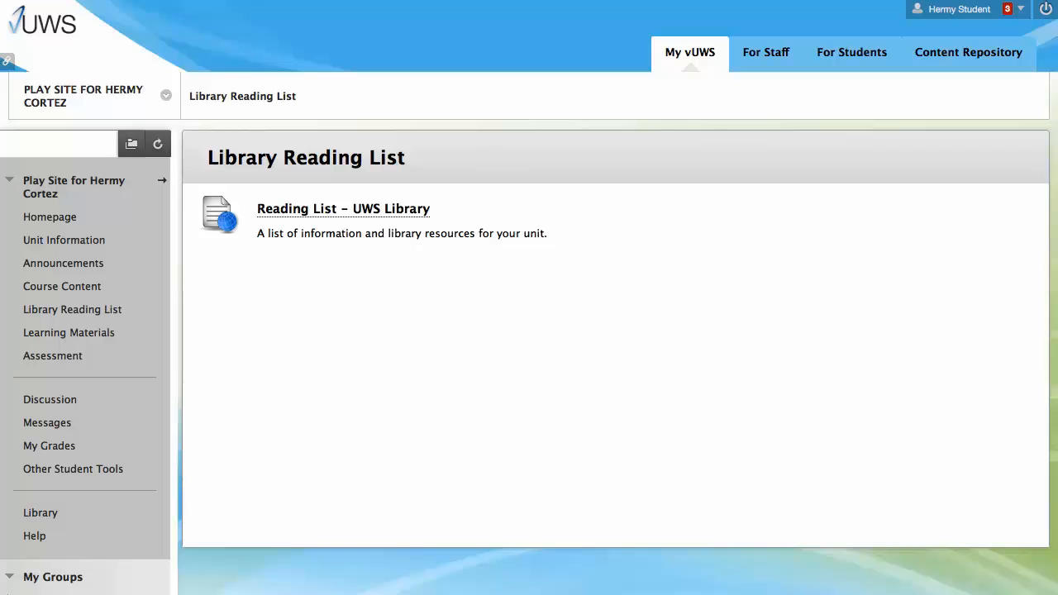
# Go to the Discussion page showing the Discussion Board link and Online Netiquette video.
pyautogui.click(343, 209)
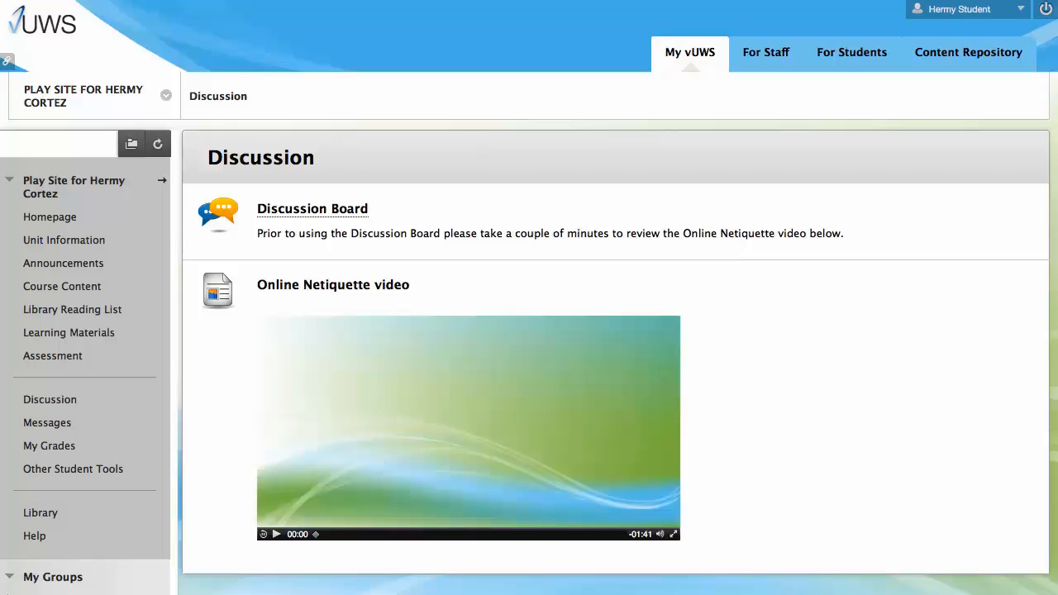
# Navigate from the Discussion Board into the Week 1 forum's 'Lecture - Week 1' thread.
pyautogui.click(49, 398)
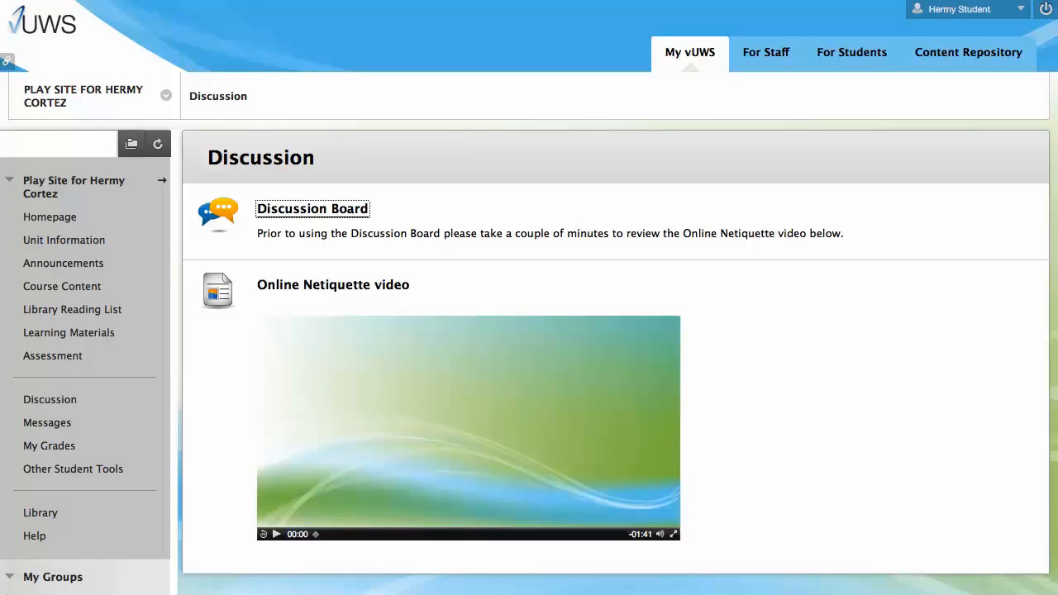
pyautogui.click(310, 208)
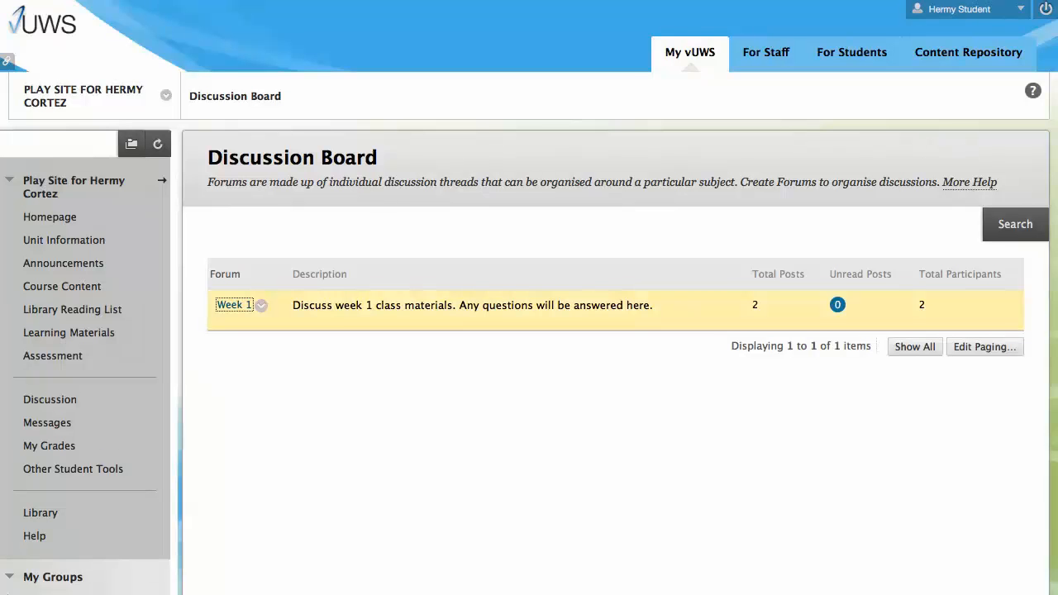
pyautogui.click(235, 304)
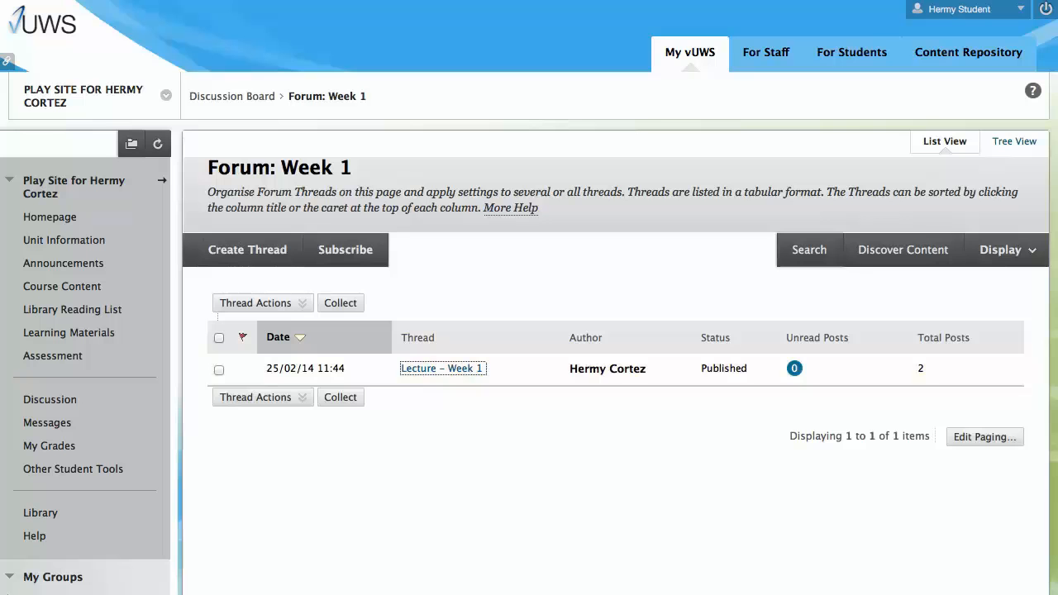
pyautogui.click(443, 367)
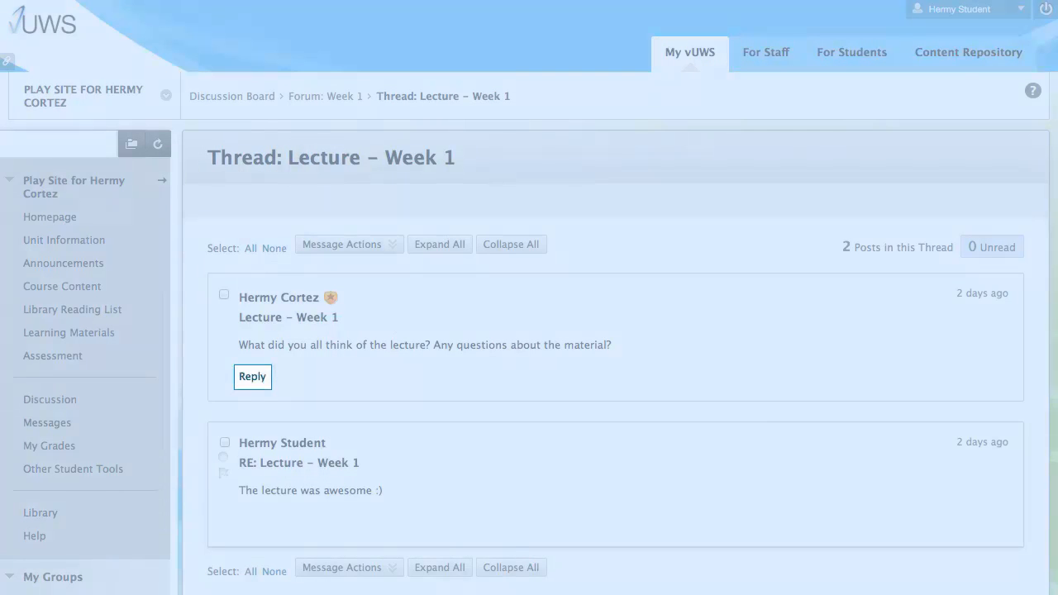
# Post a reply to the lecture thread reading 'The lecture was very useful :)'.
pyautogui.click(251, 377)
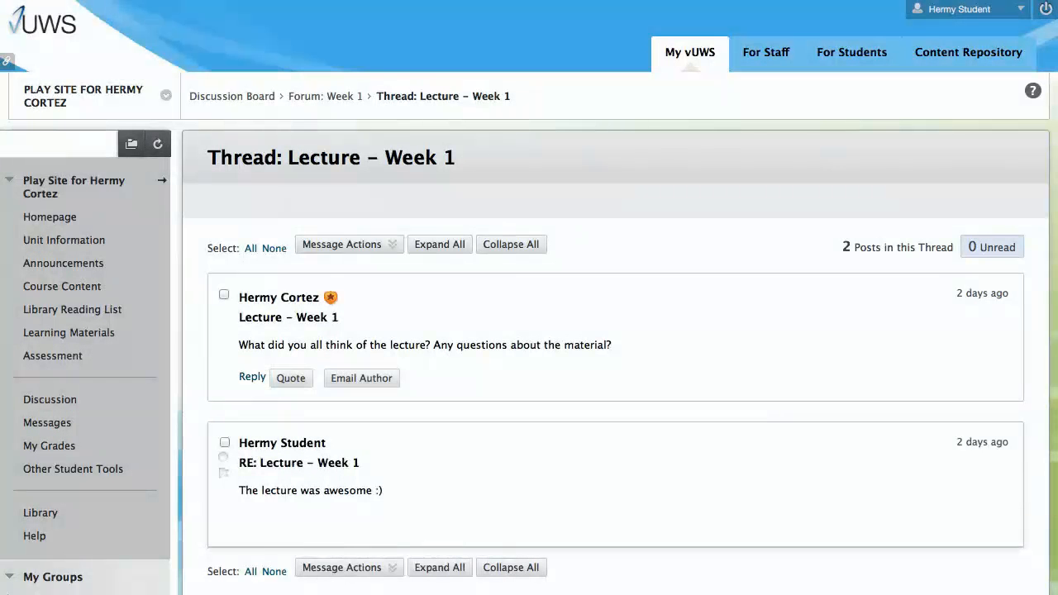
pyautogui.click(251, 377)
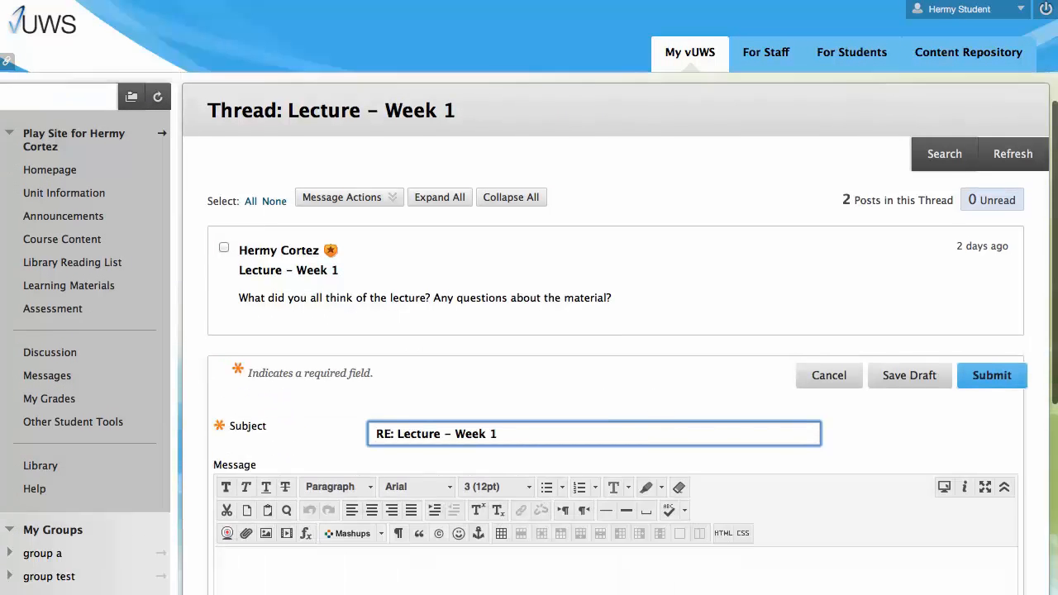
pyautogui.scroll(-3)
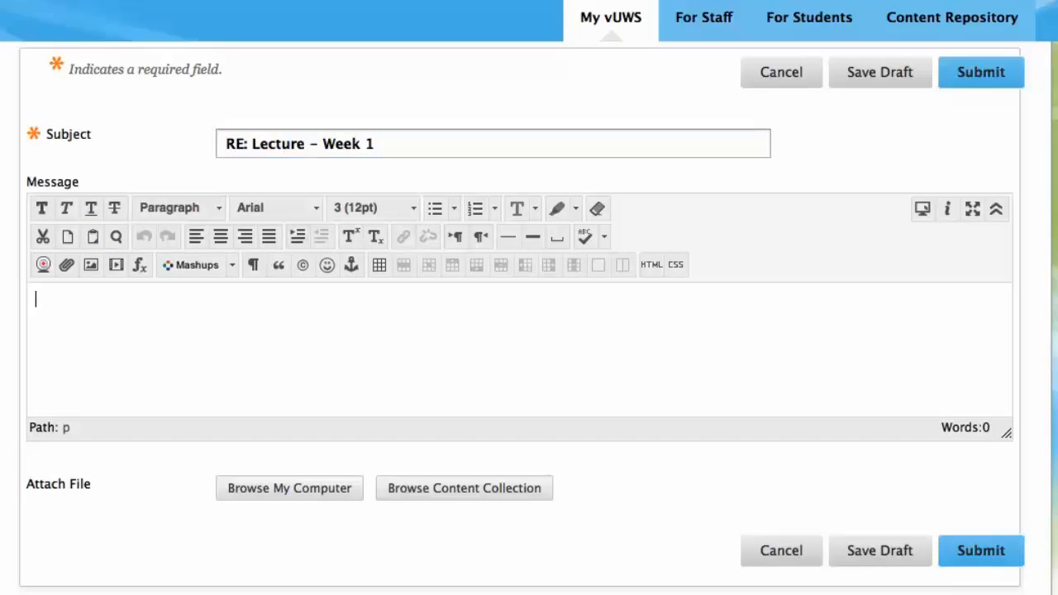
pyautogui.write('The lecture')
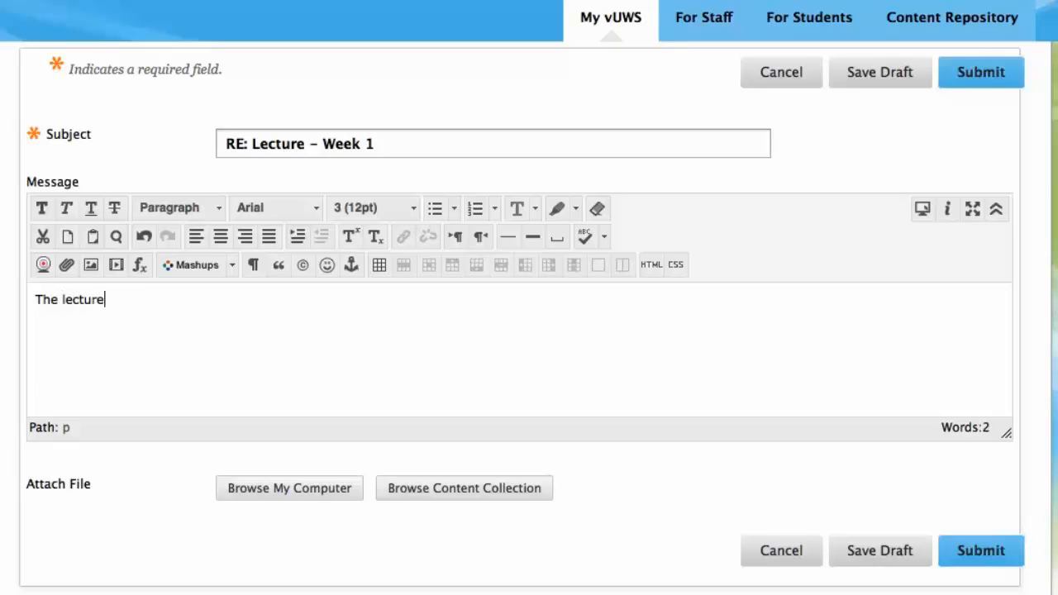
pyautogui.write('was very use')
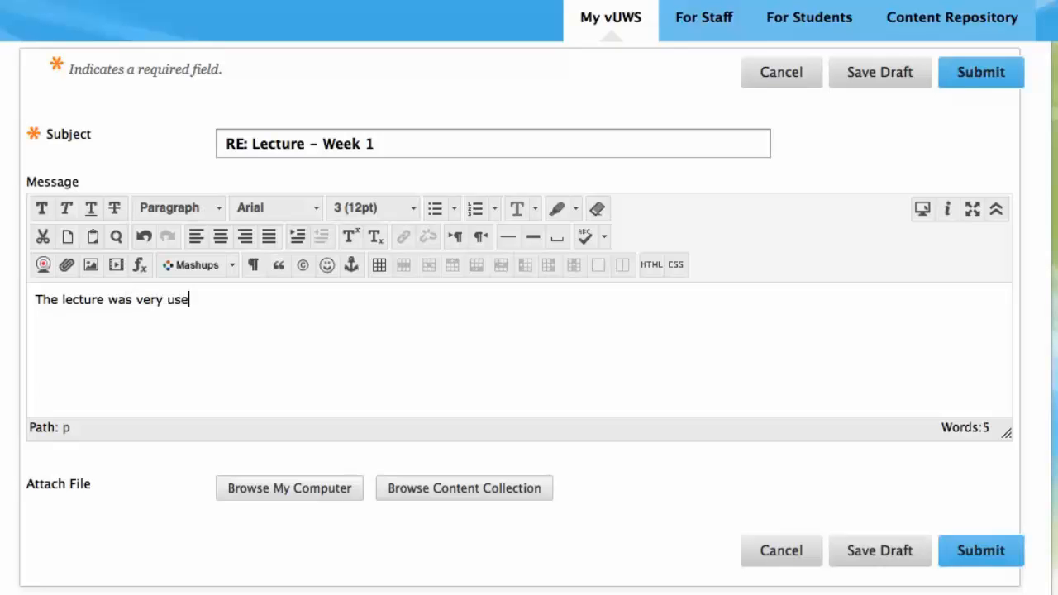
pyautogui.write('ful :)')
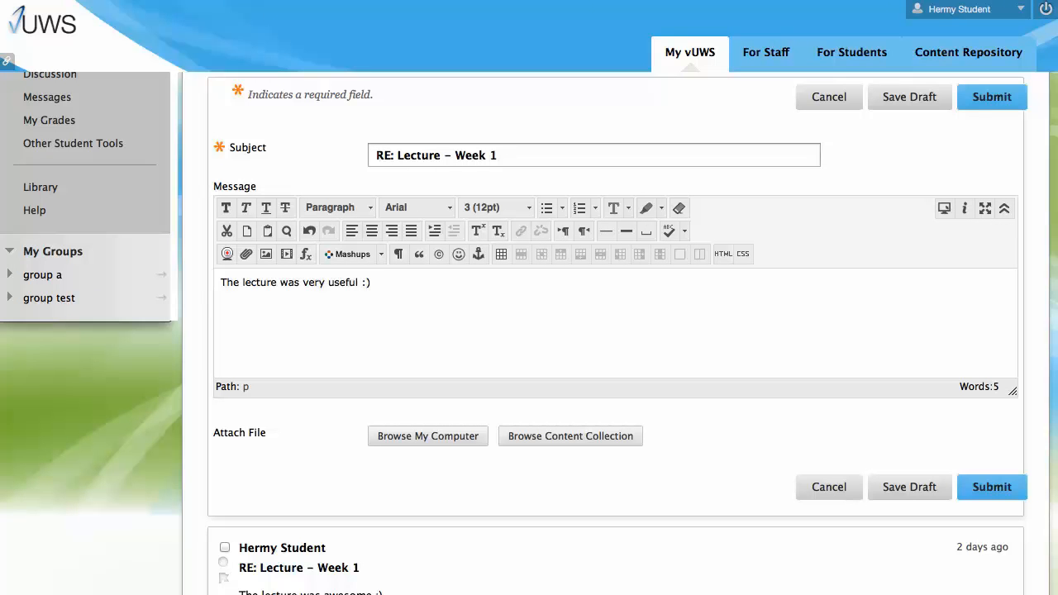
pyautogui.click(372, 281)
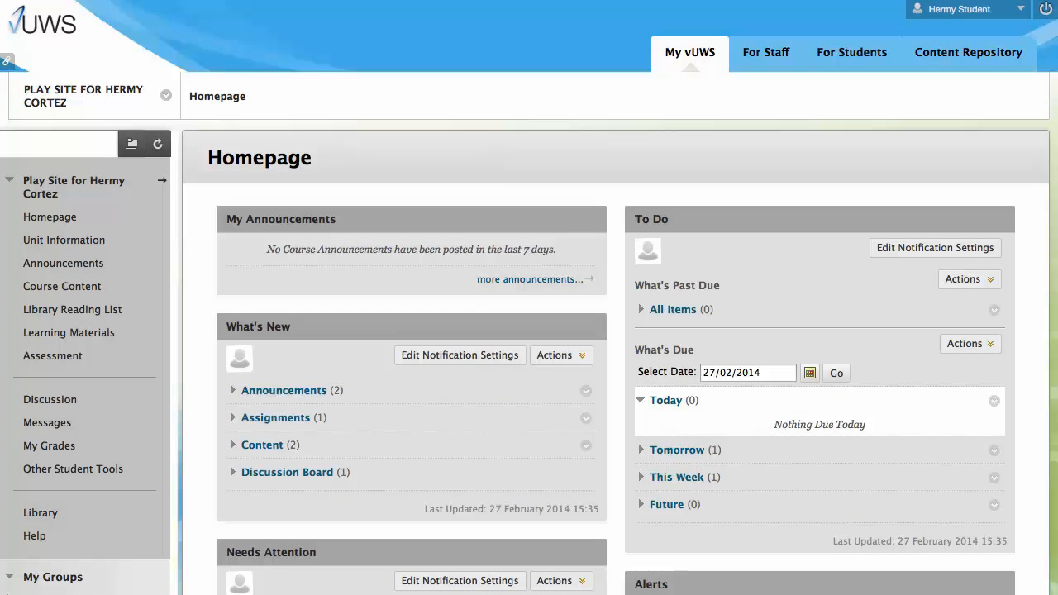
pyautogui.moveTo(61, 286)
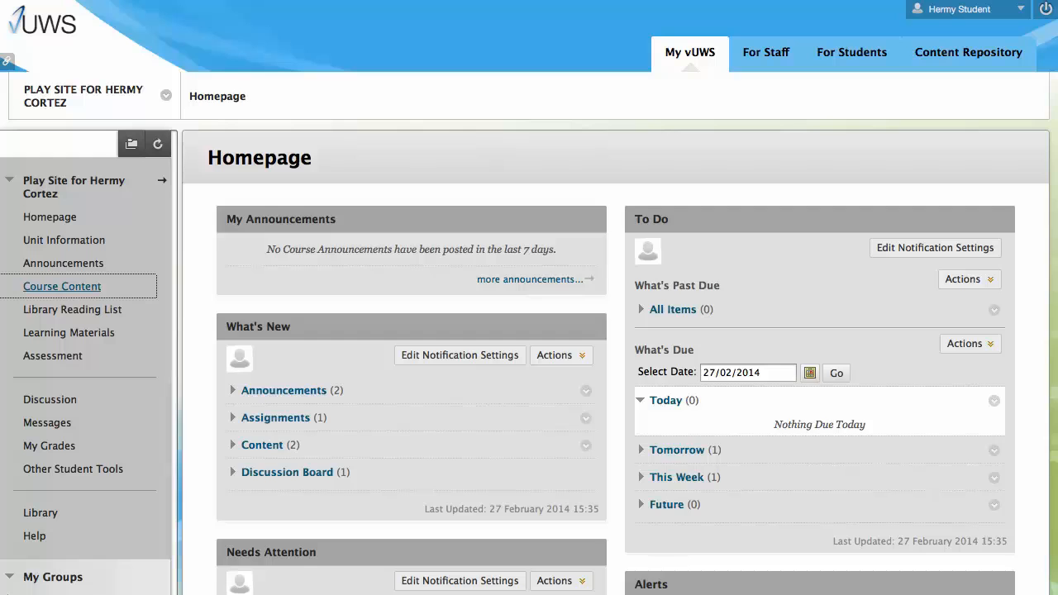
# From Course Content, reach the Week 1 Assignment upload page with its due date and submission section.
pyautogui.click(61, 286)
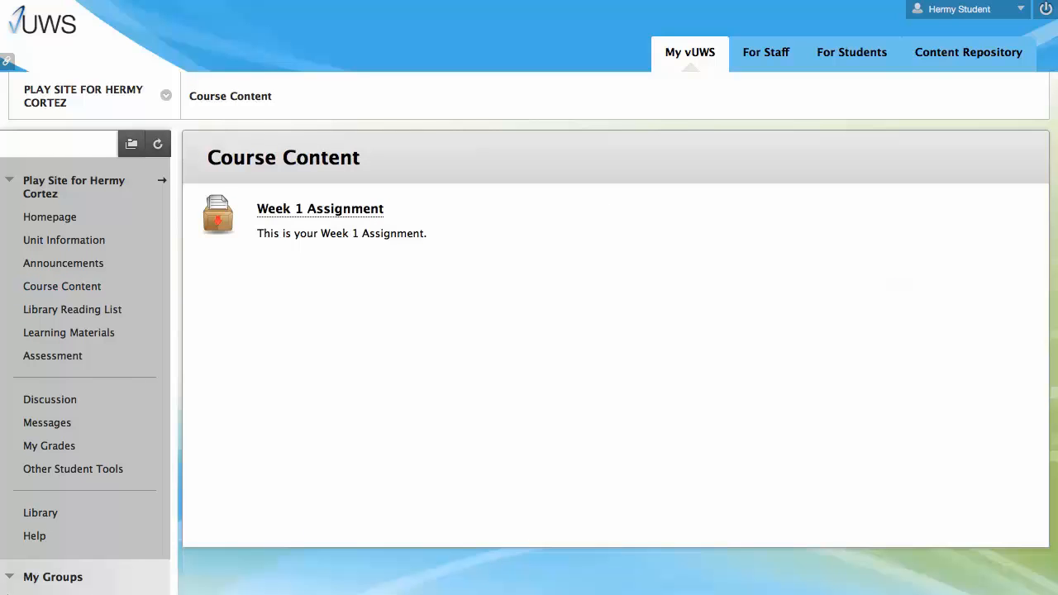
pyautogui.click(320, 208)
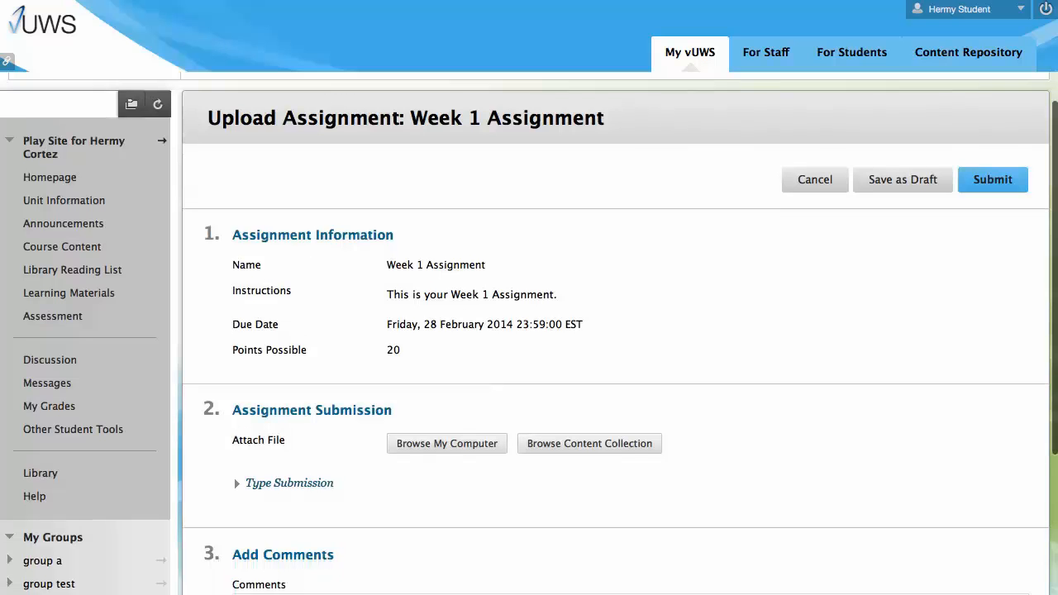
# Attach Playsite_Assignment_Hermy.docx from the Desktop to the Week 1 Assignment submission.
pyautogui.scroll(-3)
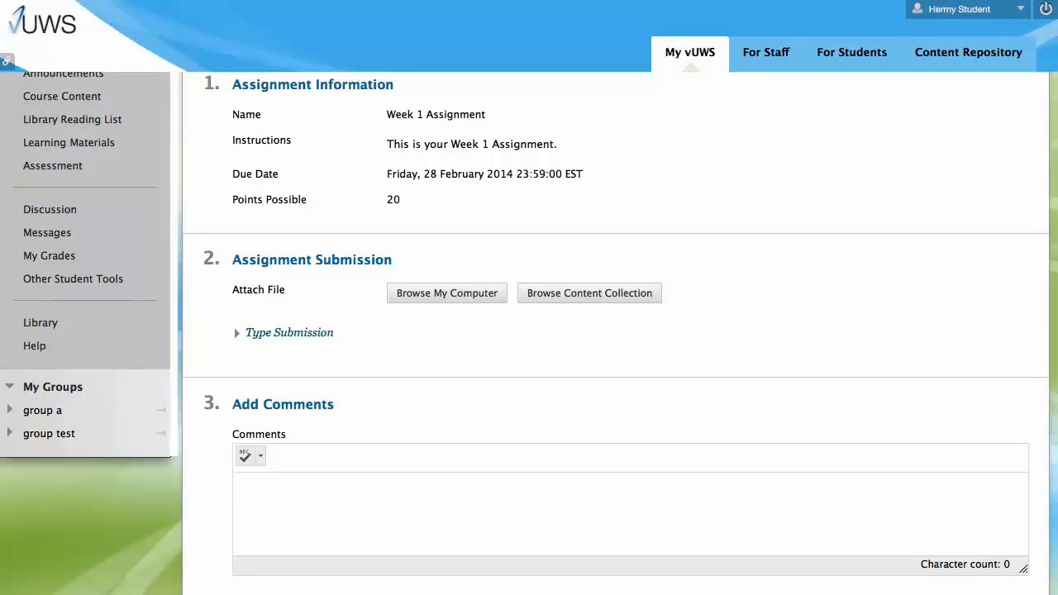
pyautogui.click(446, 292)
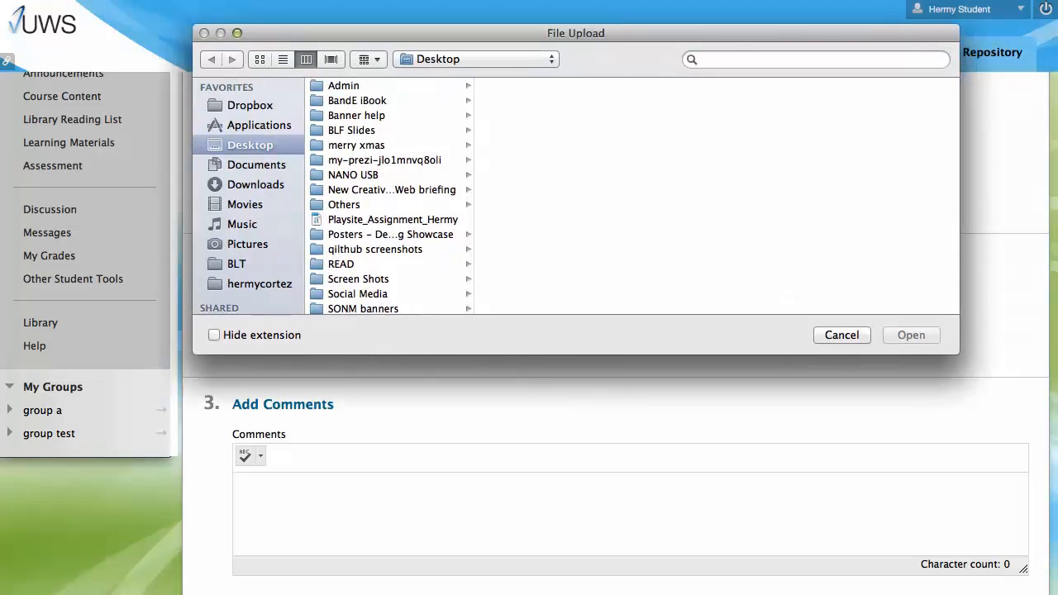
pyautogui.click(393, 218)
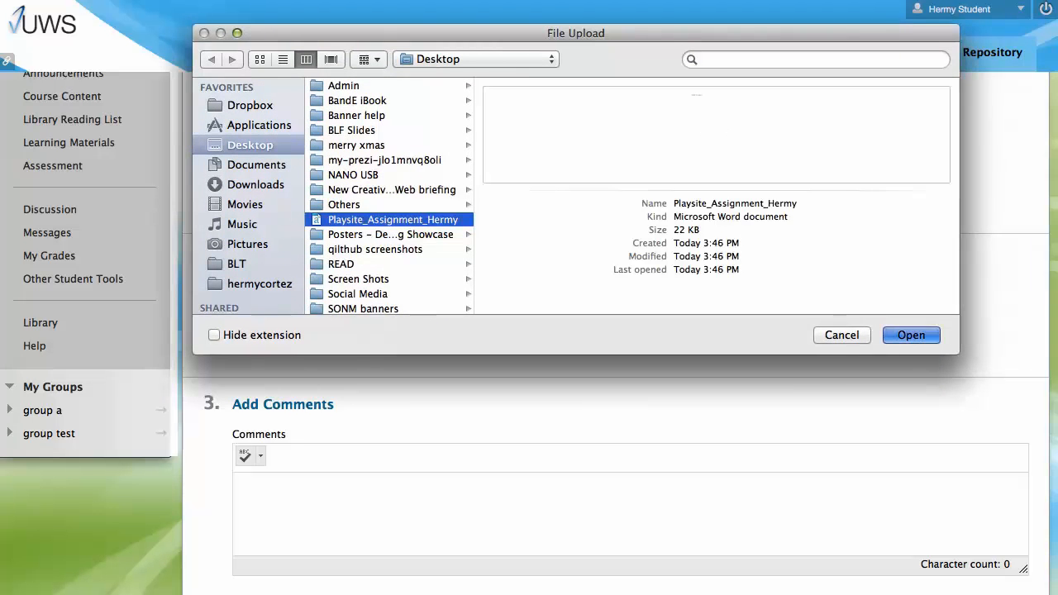
pyautogui.click(909, 334)
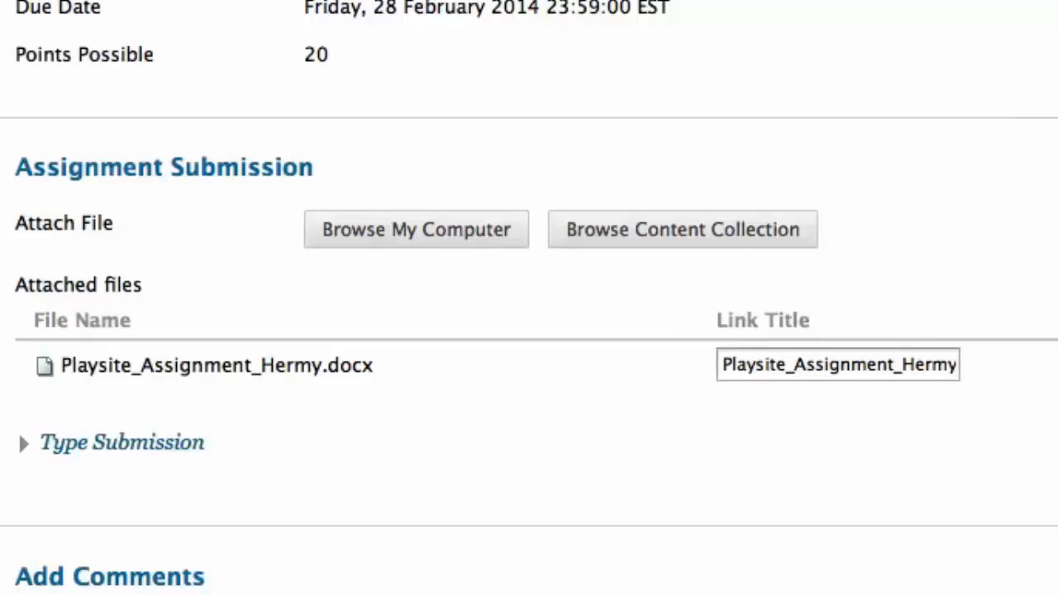
# Submit the Week 1 Assignment, reaching the Review Submission History completion message.
pyautogui.scroll(-3)
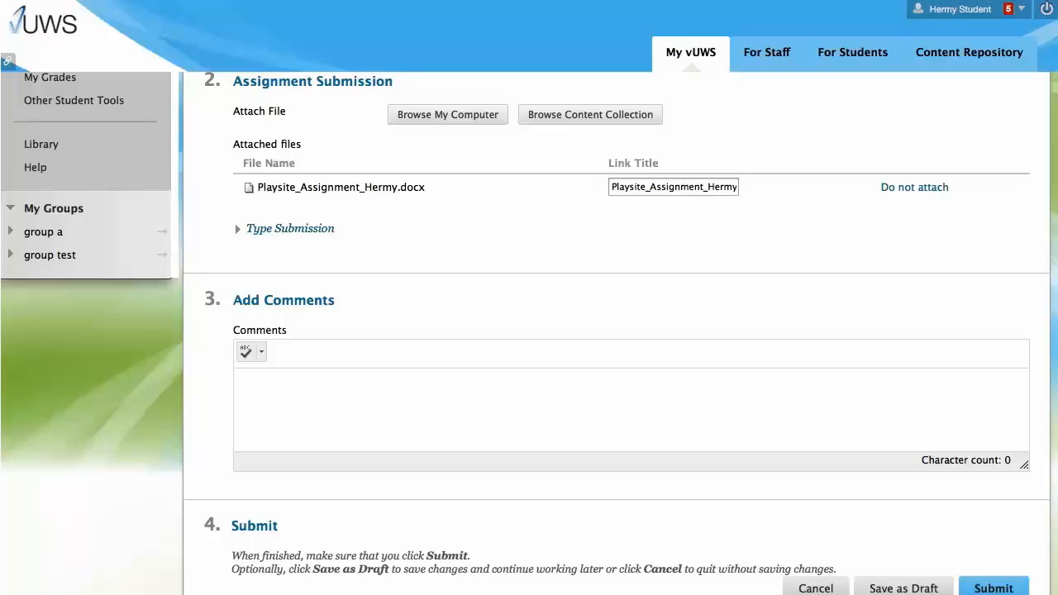
pyautogui.click(992, 589)
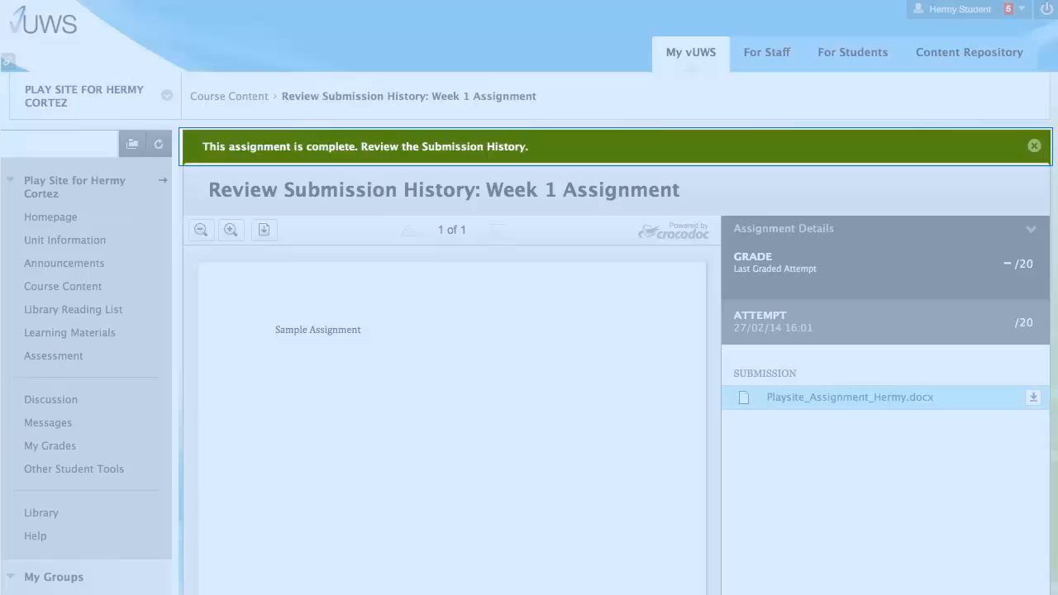